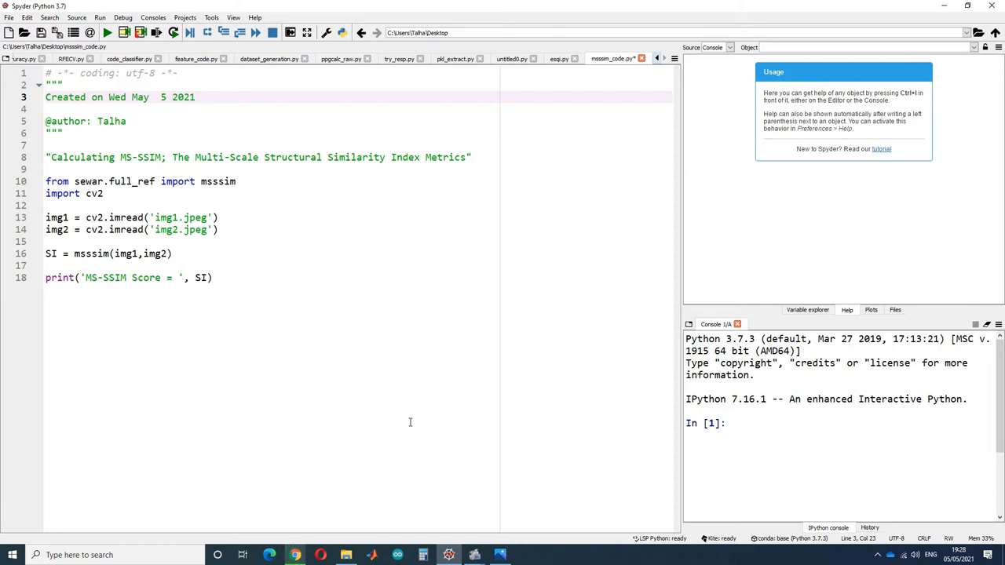
mouse_move(75, 183)
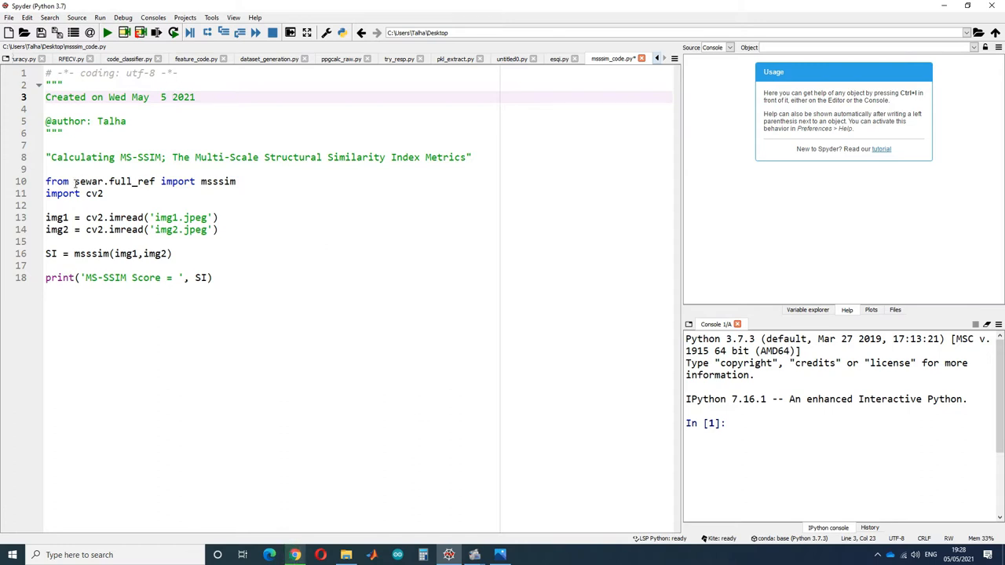
- Select the sewar import name and install the package with pip install sewar
double_click(88, 181)
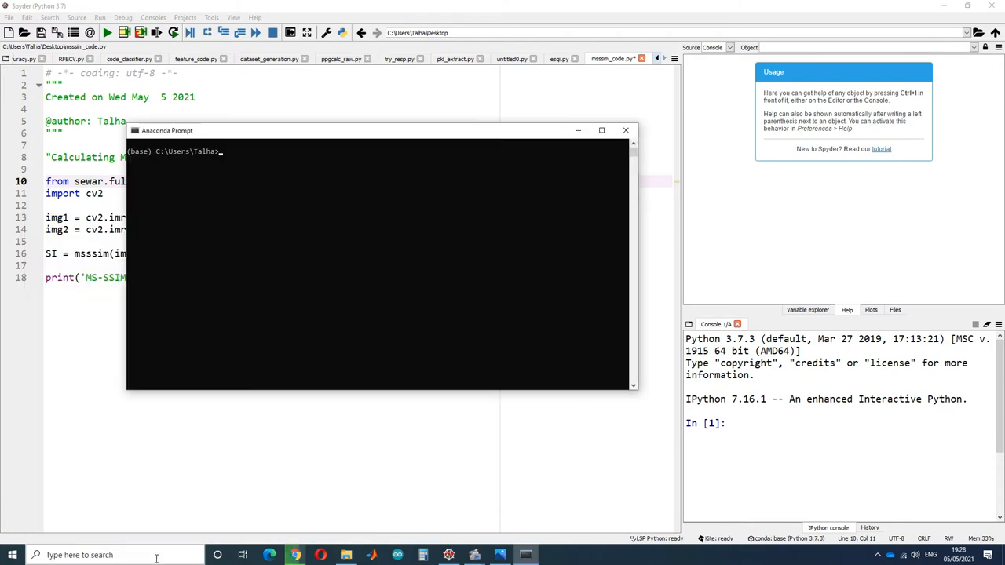
type("pip install sewar")
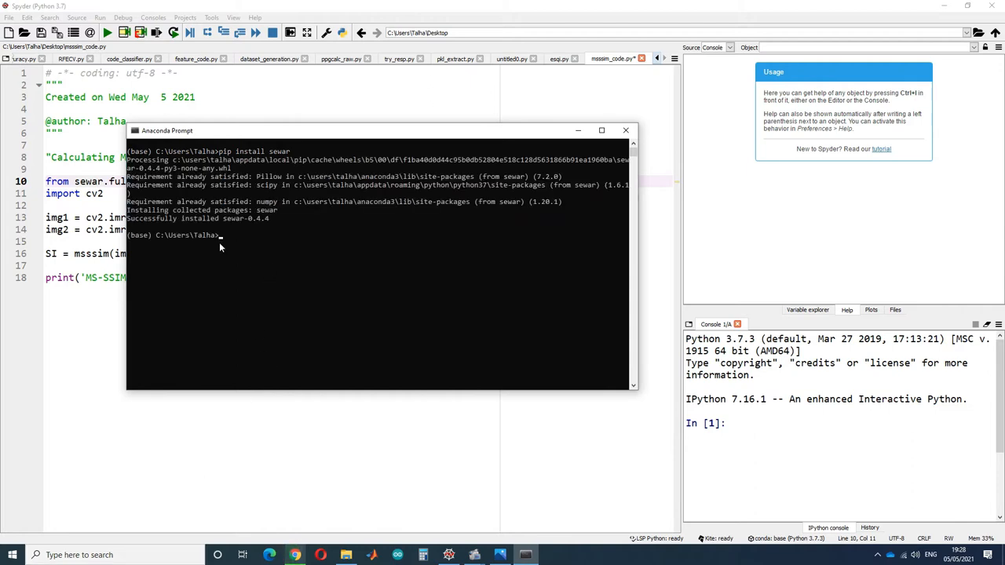
mouse_move(593, 164)
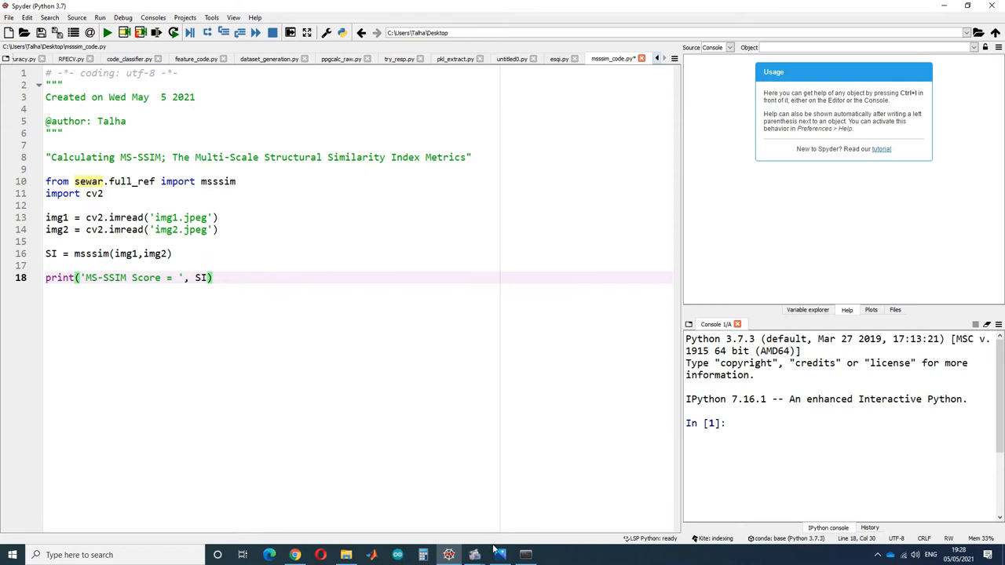
- View the chest X-ray img1.jpeg in Photos, then return to the Spyder script
left_click(499, 555)
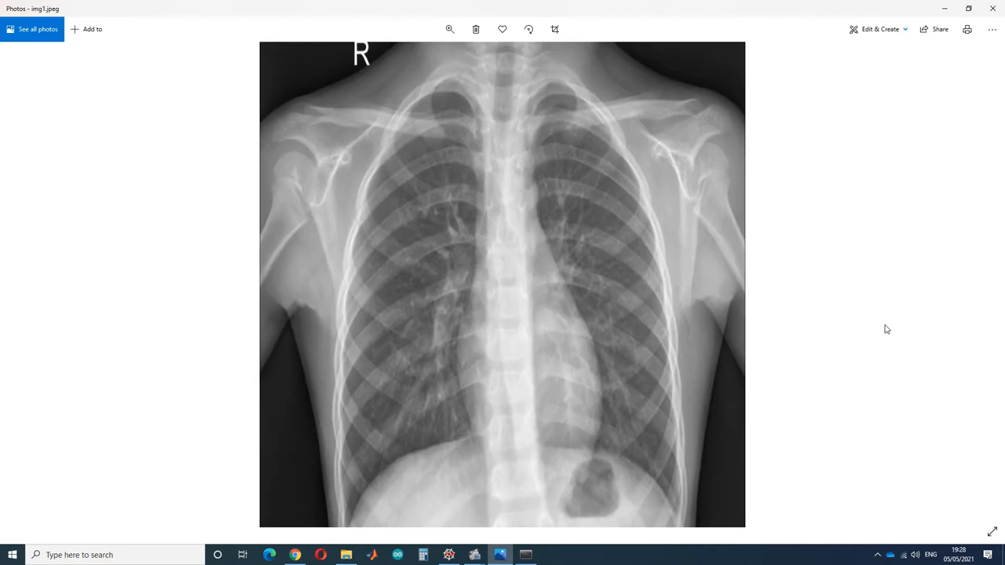
mouse_move(469, 543)
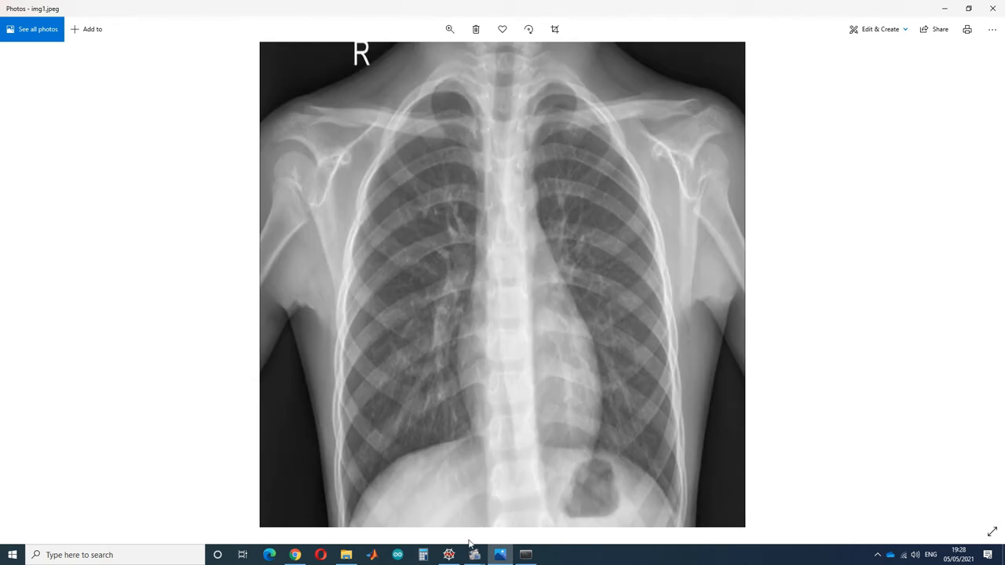
left_click(449, 555)
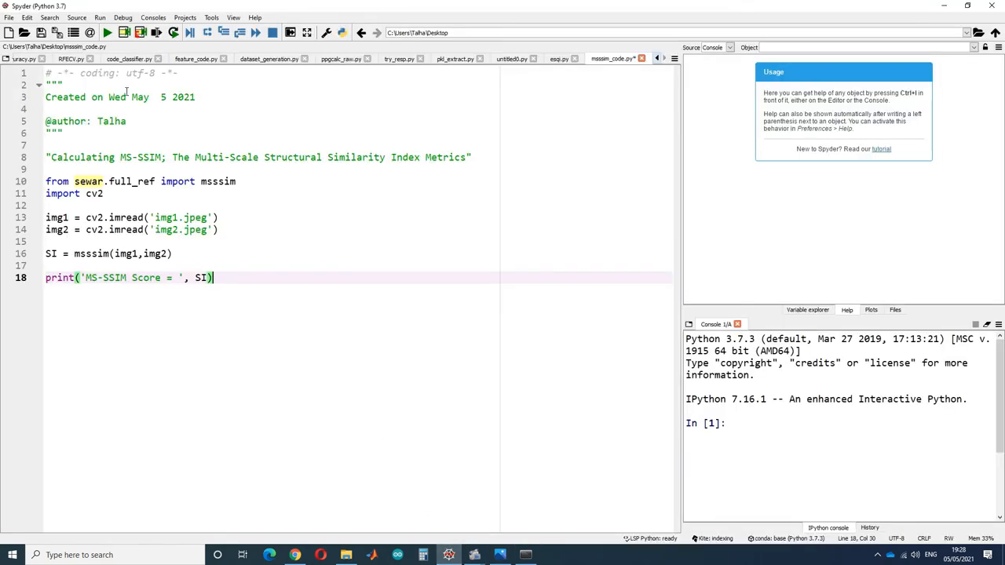
- Run the MS-SSIM script so the console prints a score of about 0.4608
left_click(107, 32)
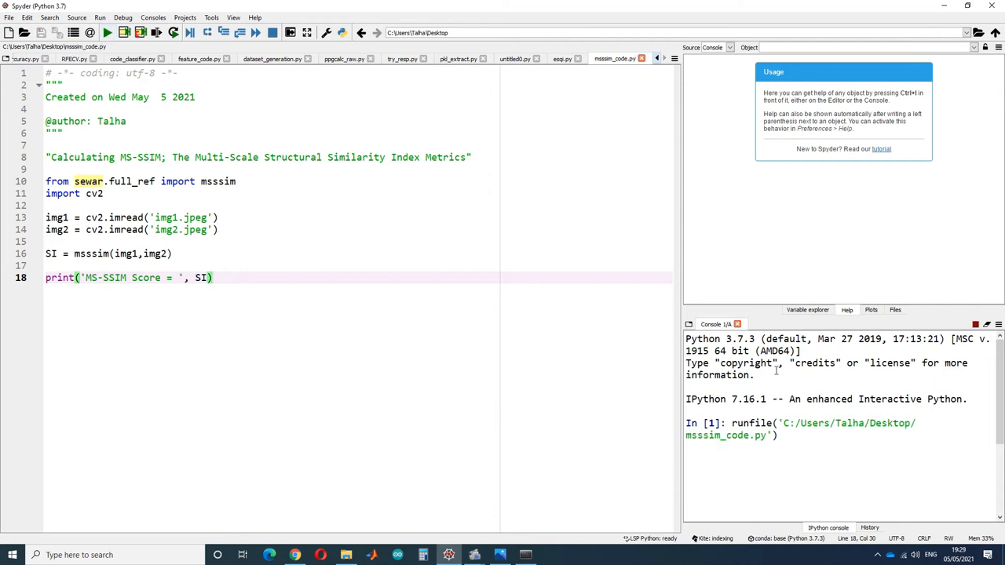
left_click(107, 33)
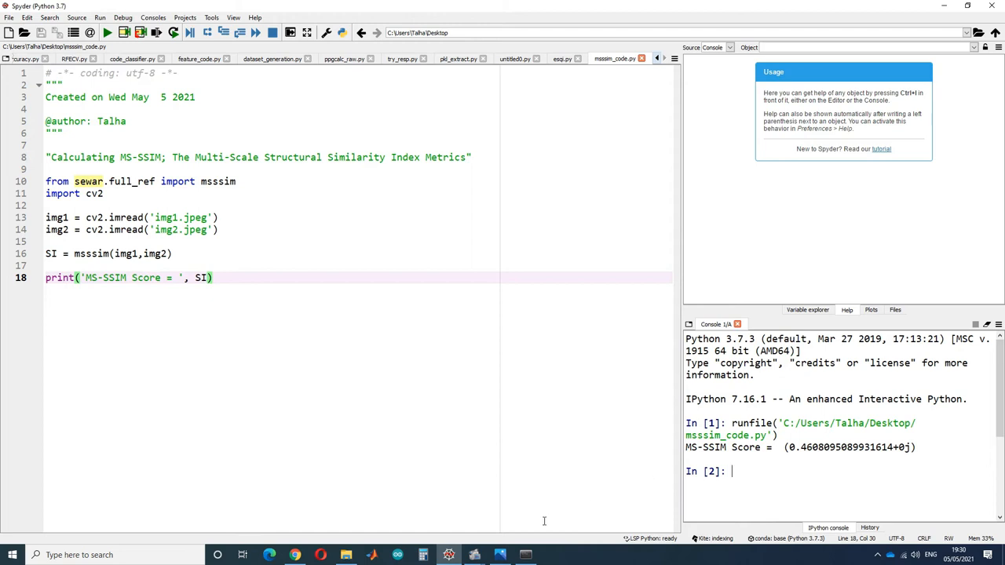
mouse_move(506, 537)
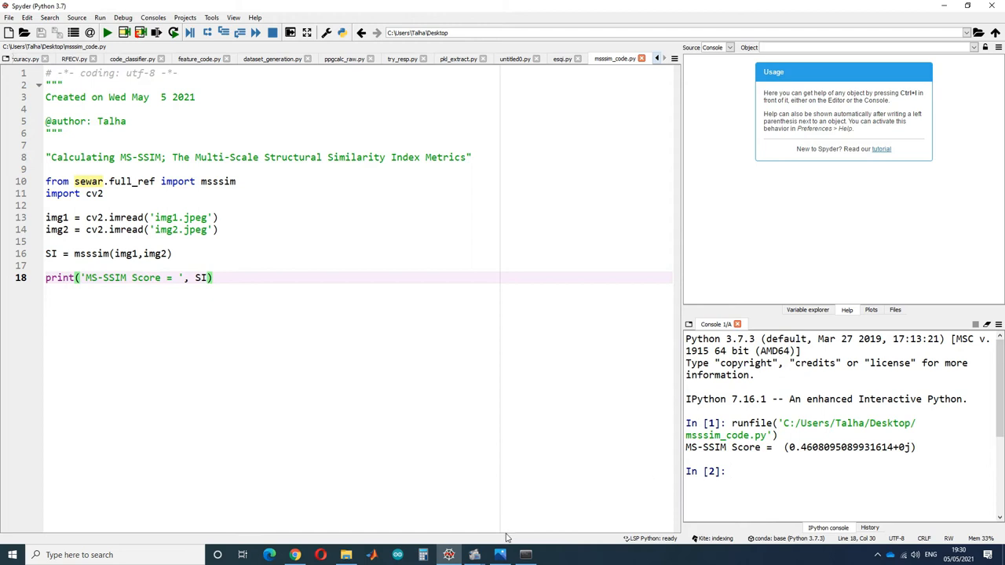
mouse_move(158, 280)
type("1")
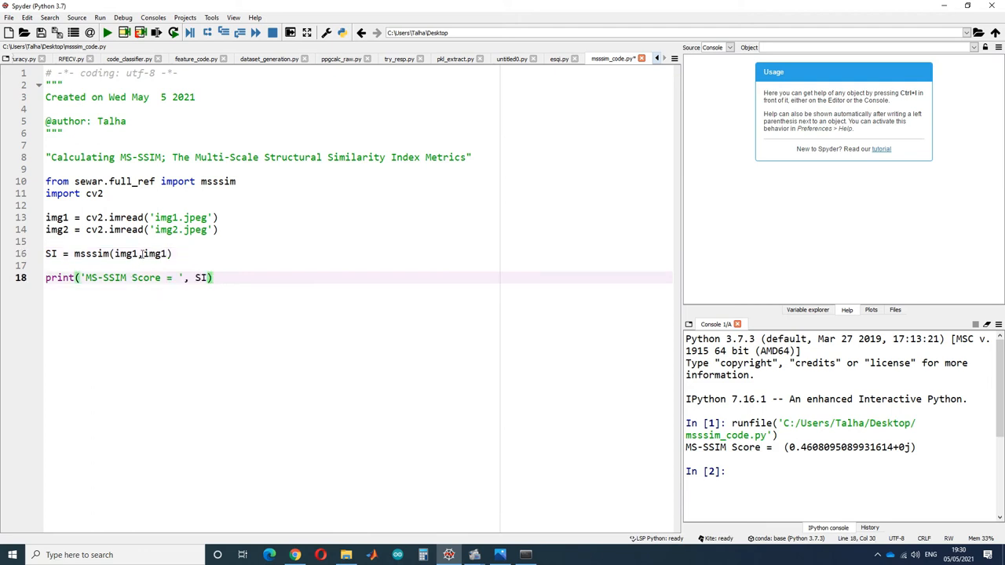
mouse_move(107, 32)
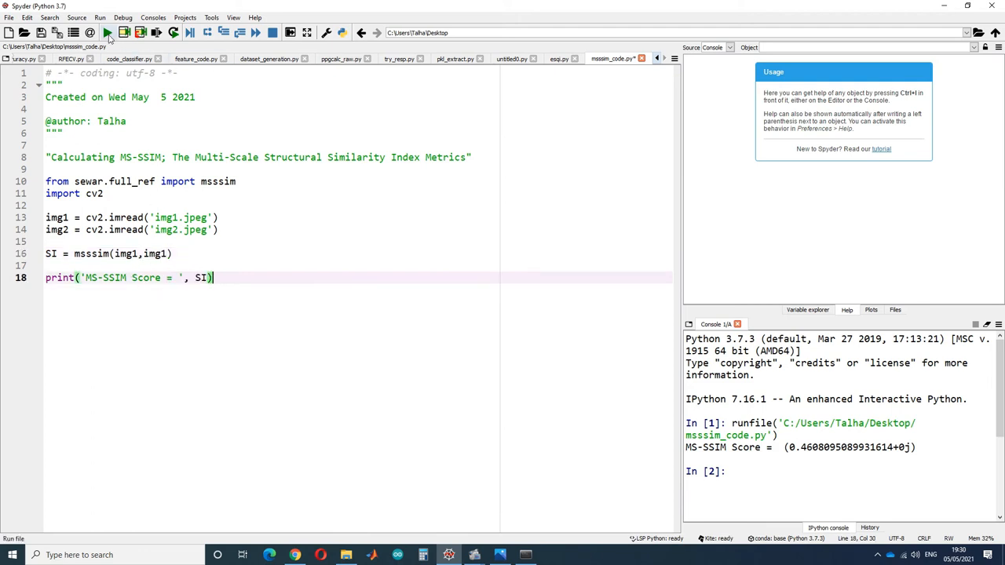
- Rerun with msssim(img1,img1) for a score of 1 and view the 1024×1024×3 image variables
left_click(107, 32)
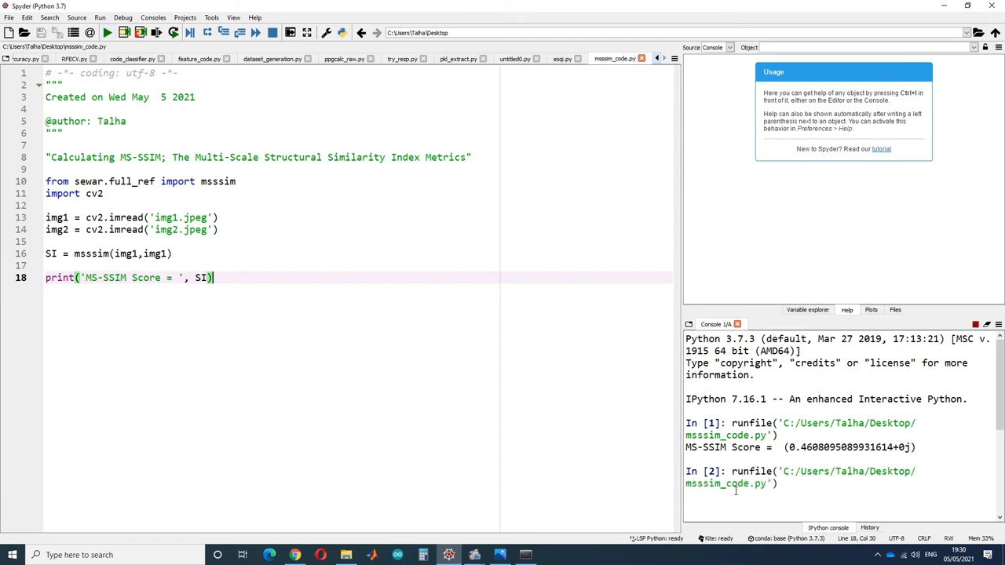
mouse_move(821, 490)
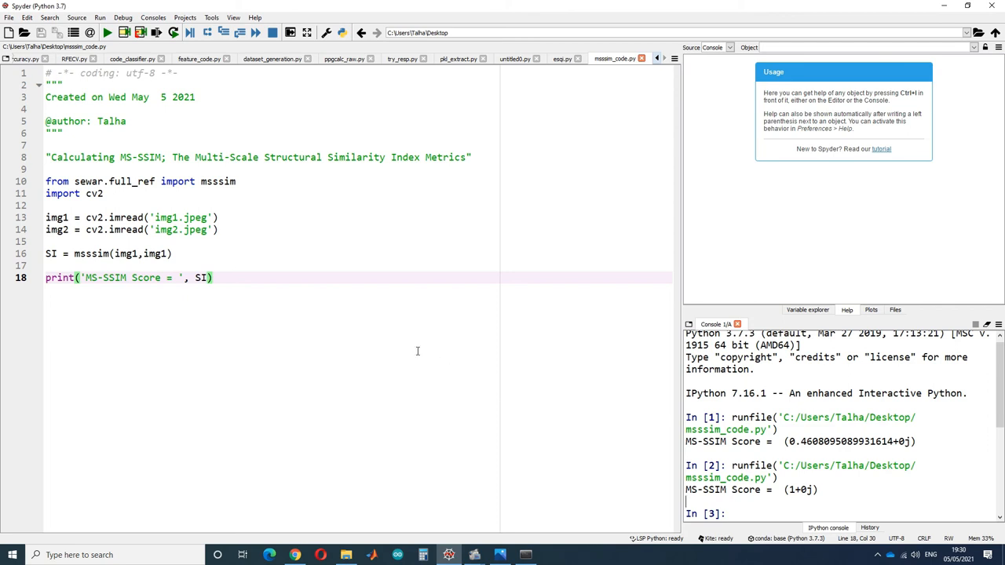
mouse_move(807, 309)
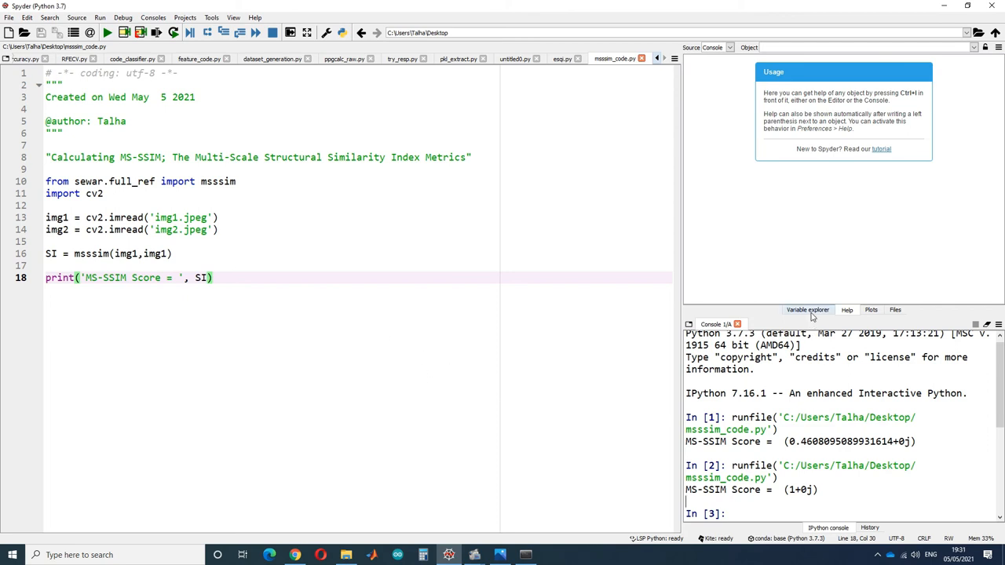
left_click(807, 309)
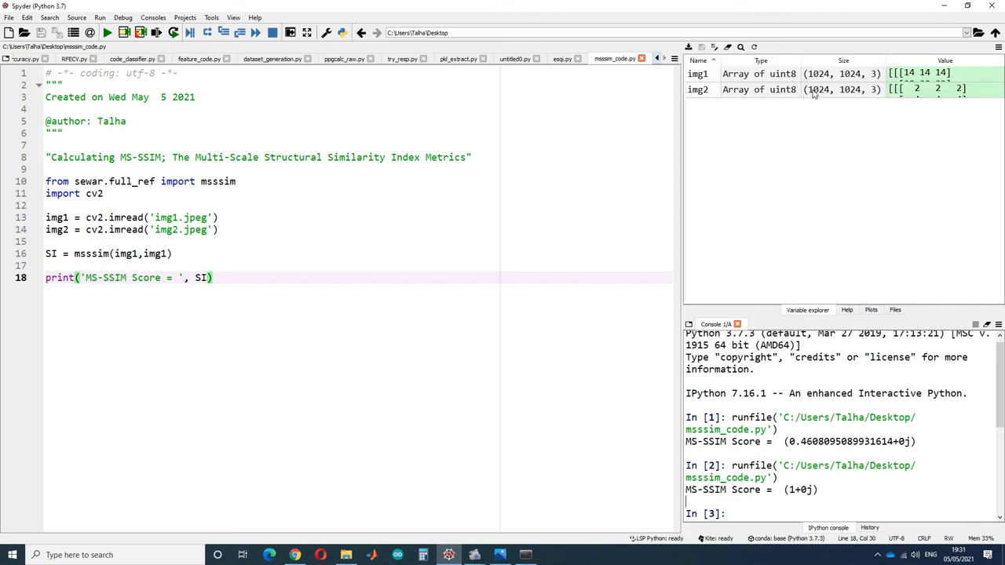